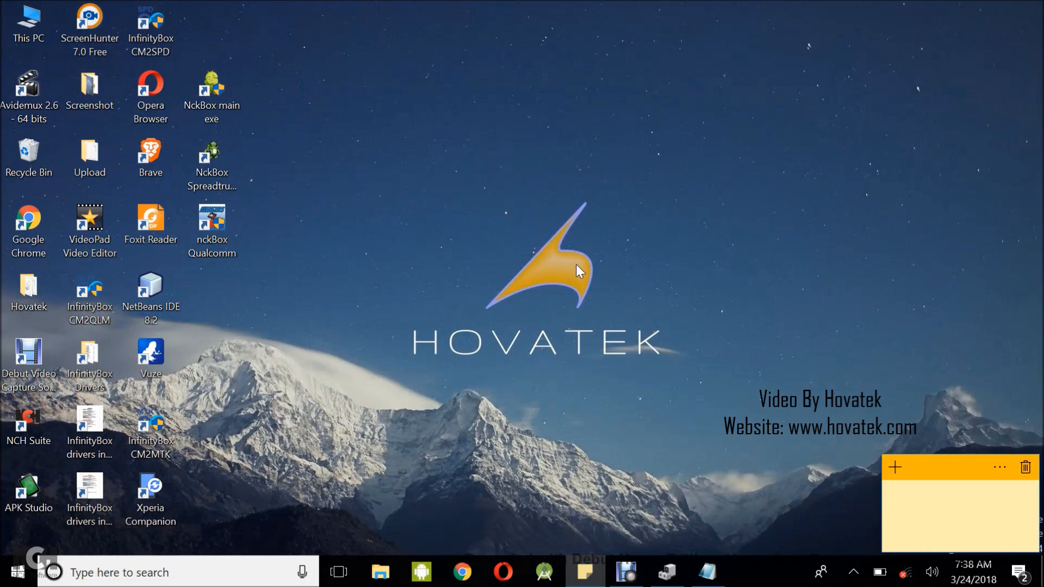
# - Launch the nckBox Qualcomm module from the desktop and move its window up to the top left
pyautogui.click(960, 496)
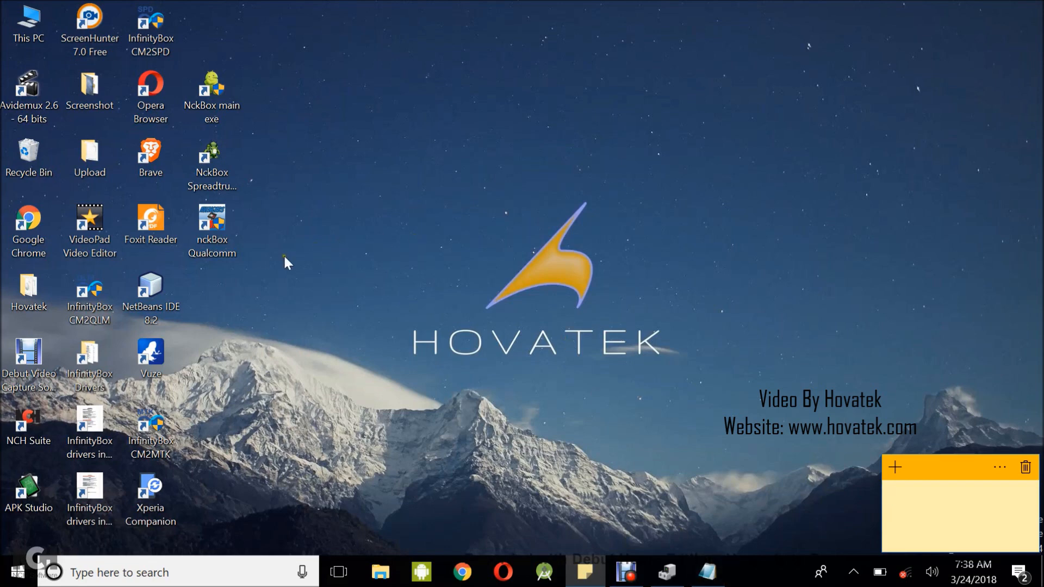
pyautogui.click(212, 231)
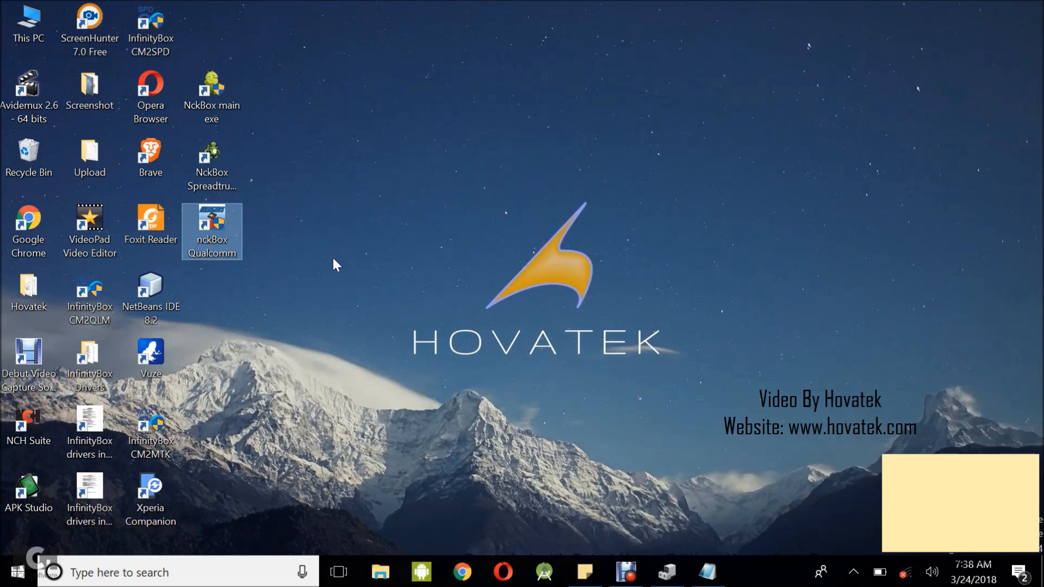
pyautogui.moveTo(345, 333)
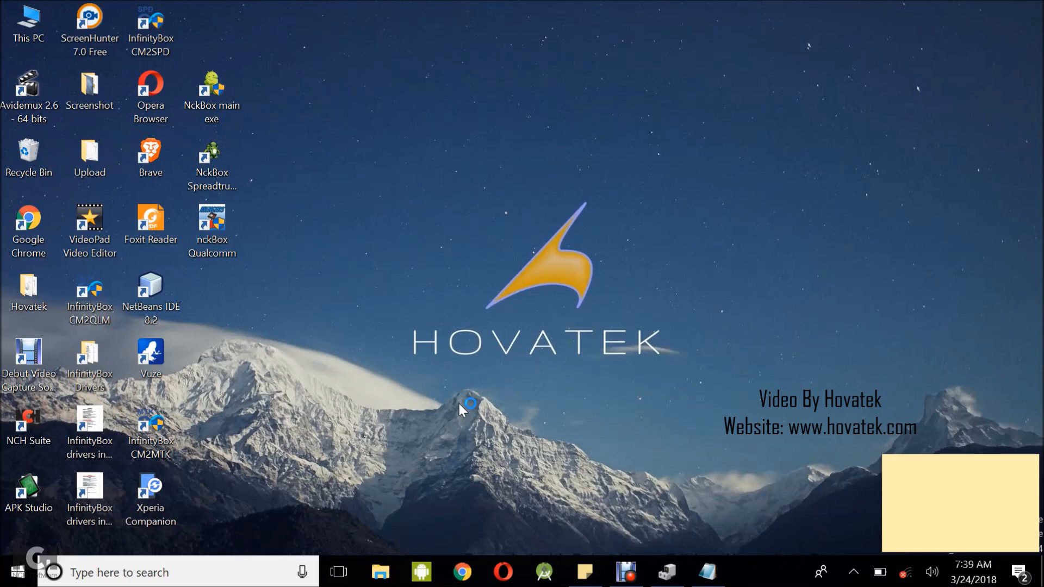
pyautogui.doubleClick(212, 220)
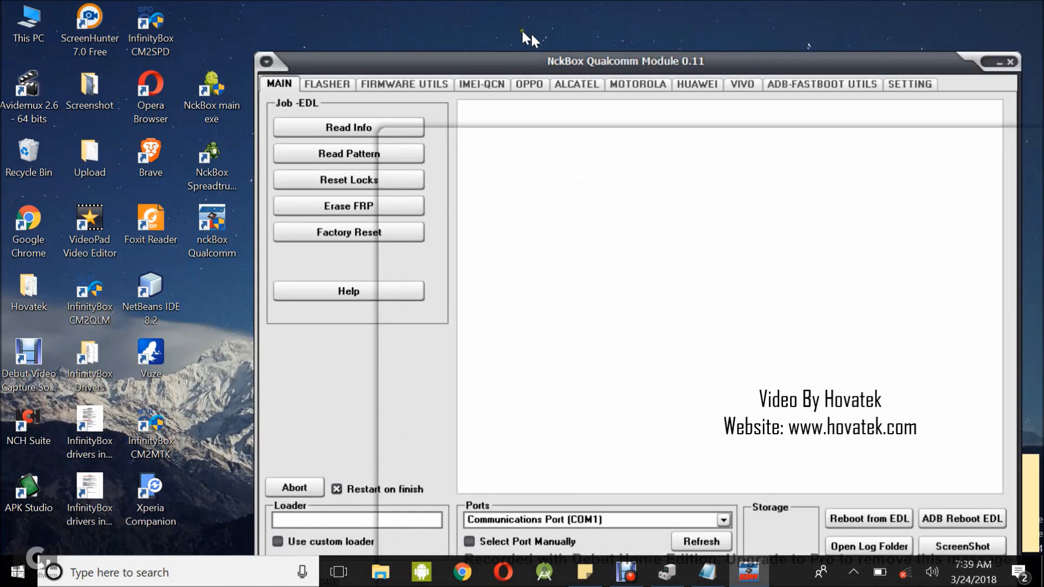
pyautogui.moveTo(624, 61); pyautogui.dragTo(524, 10)
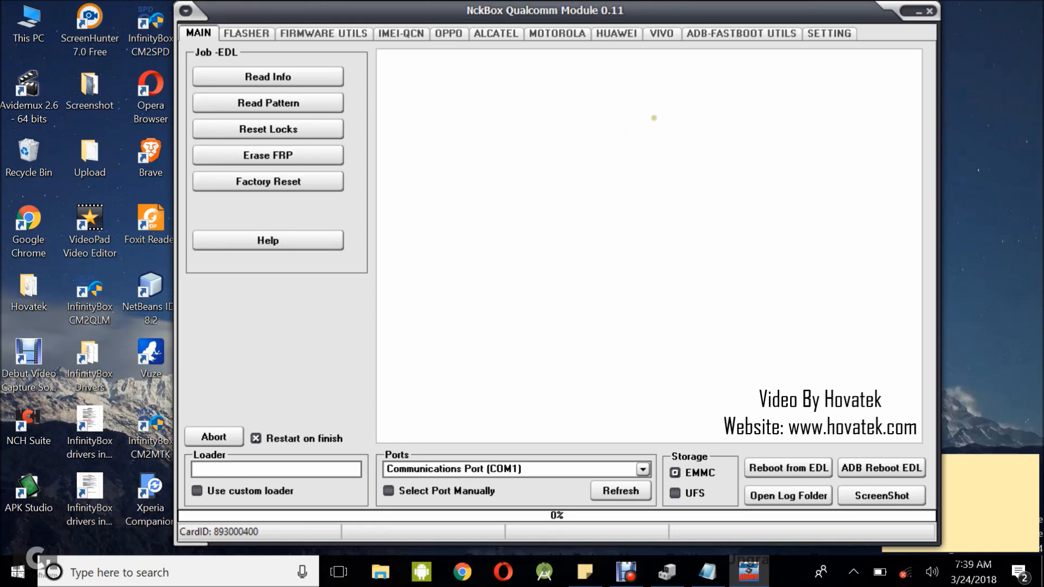
pyautogui.moveTo(715, 28)
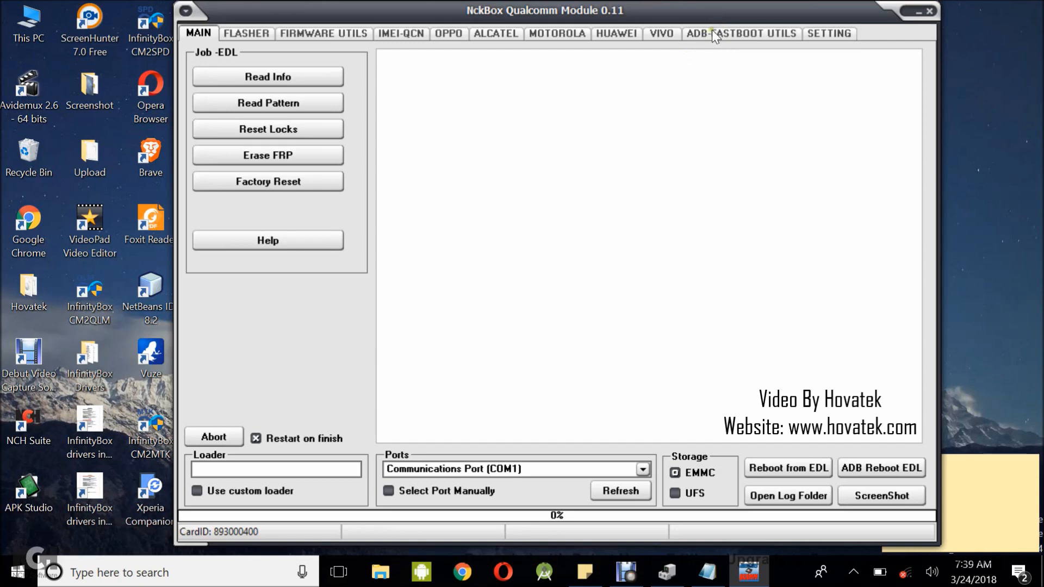
# - Enable Diag from ADB-FASTBOOT UTILS so the log detects the P1_Pro phone and reports All done
pyautogui.click(741, 34)
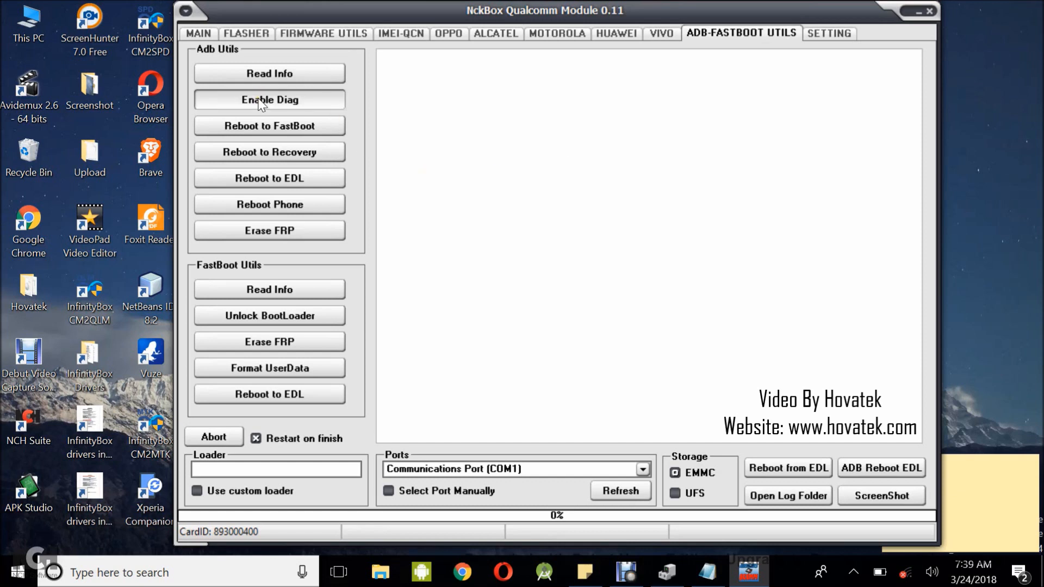
pyautogui.click(268, 99)
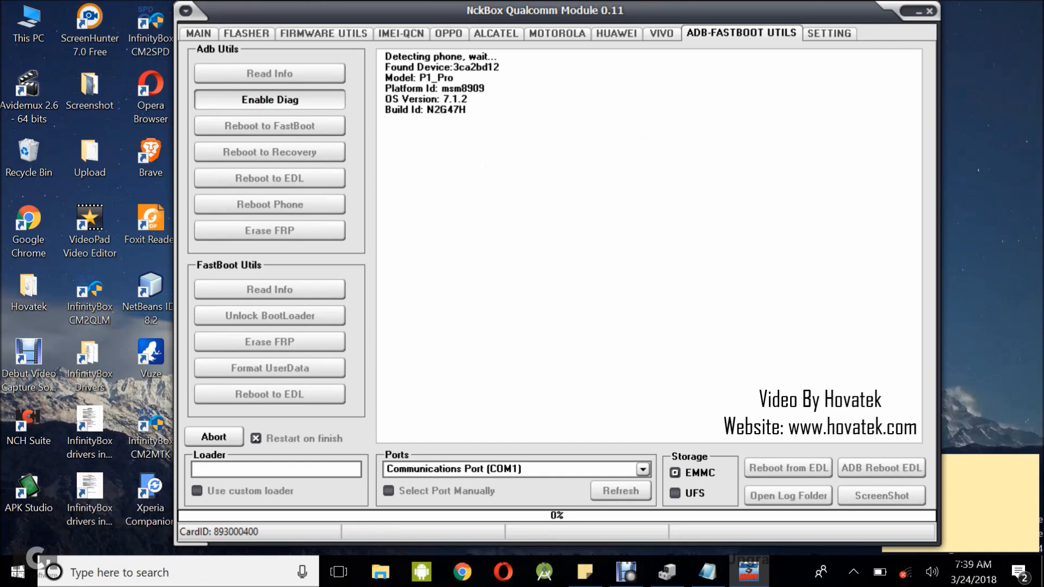
pyautogui.click(269, 99)
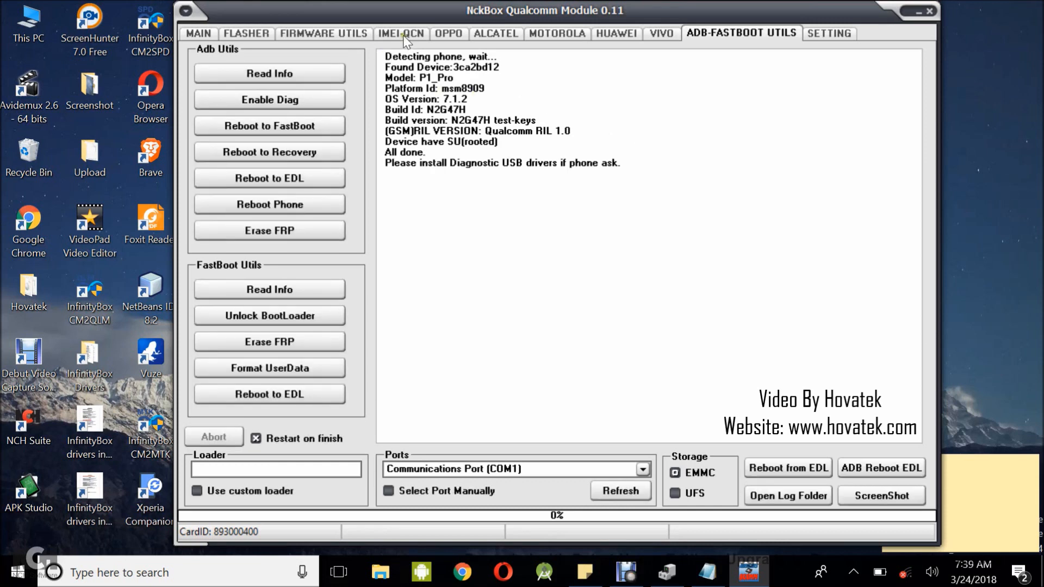
pyautogui.click(400, 33)
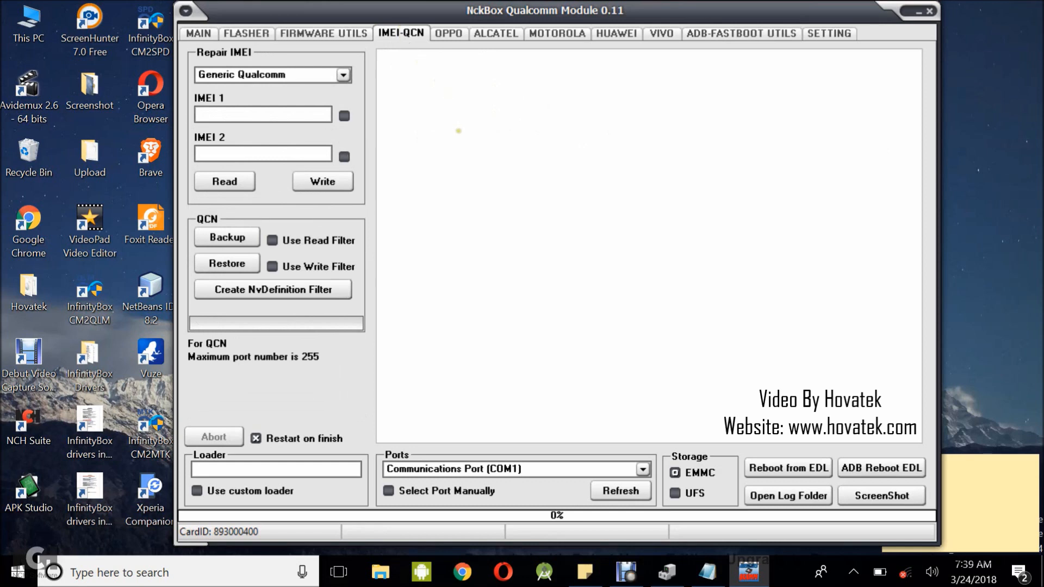
pyautogui.moveTo(643, 411)
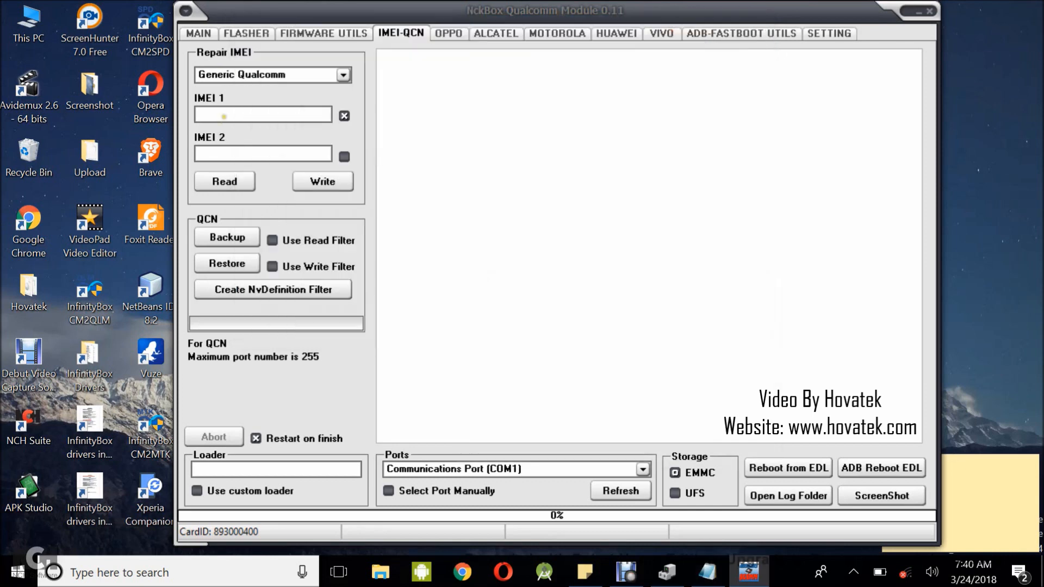
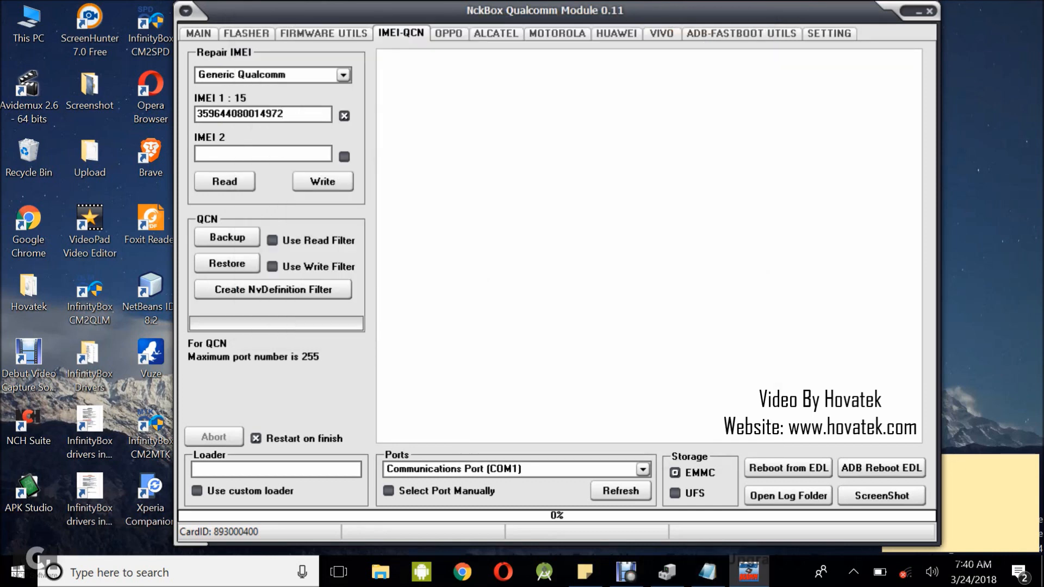
pyautogui.click(263, 114)
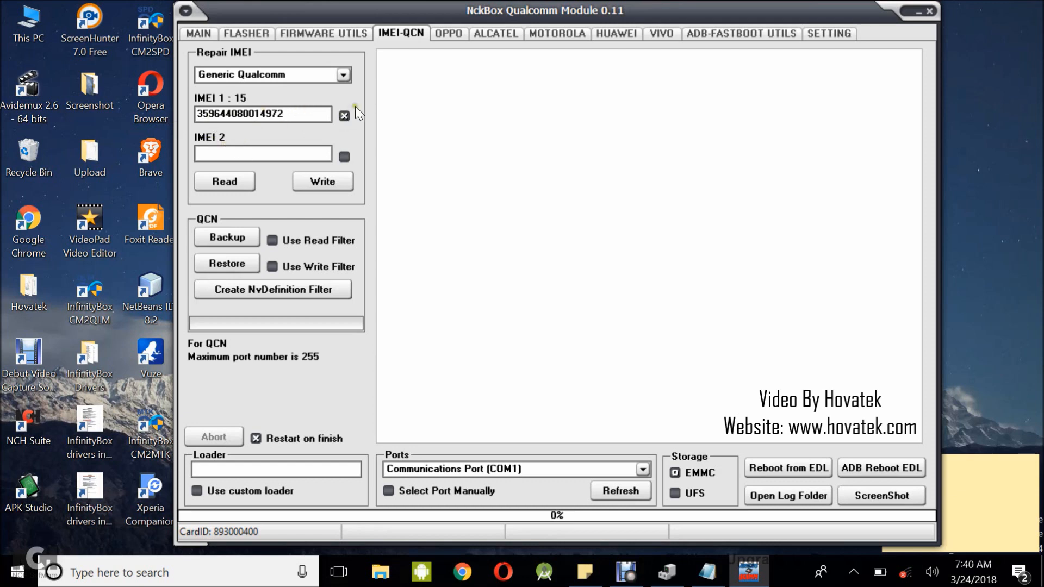
pyautogui.moveTo(376, 205)
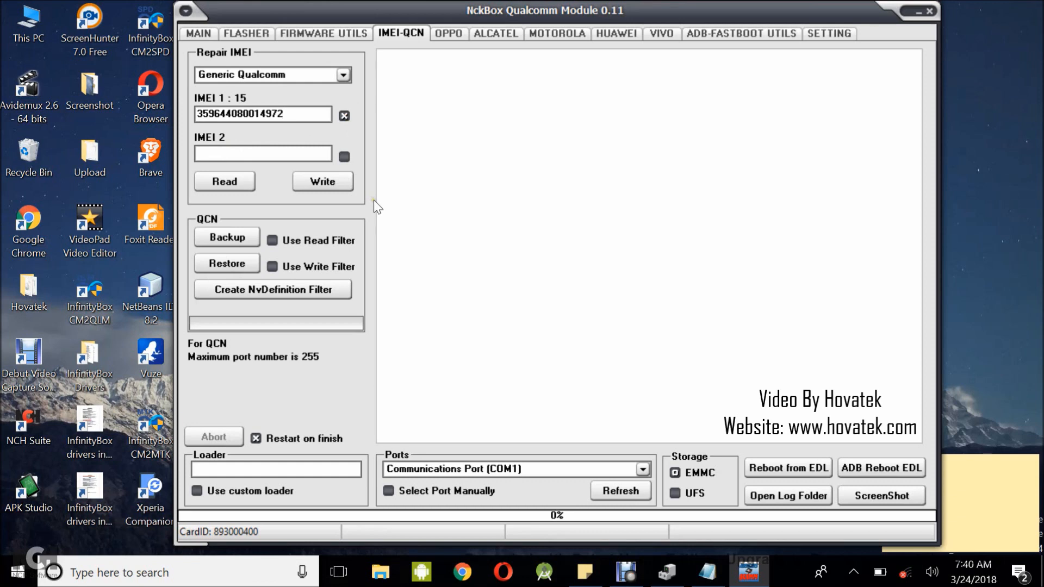
pyautogui.click(263, 114)
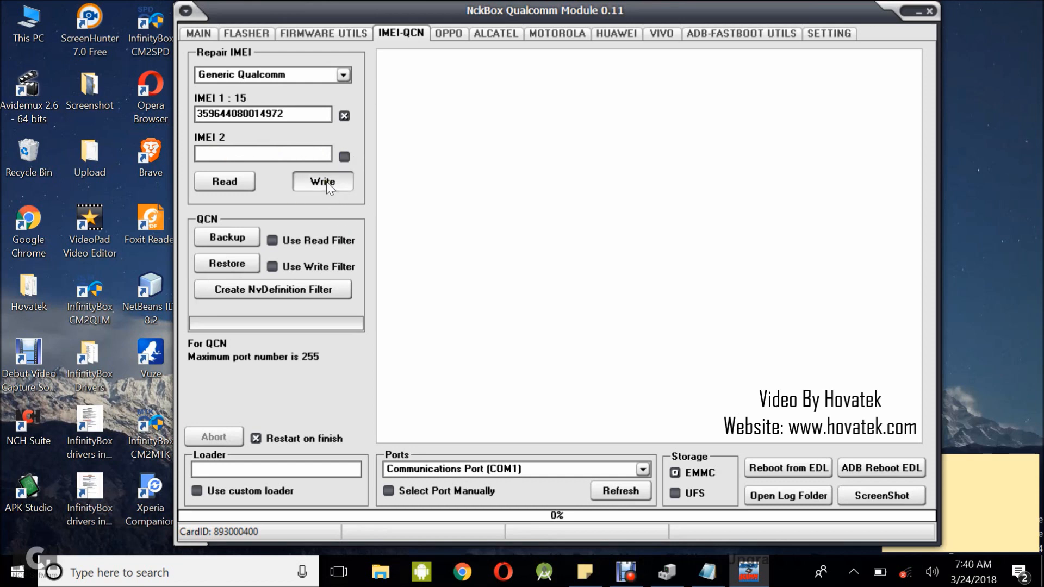
pyautogui.click(322, 182)
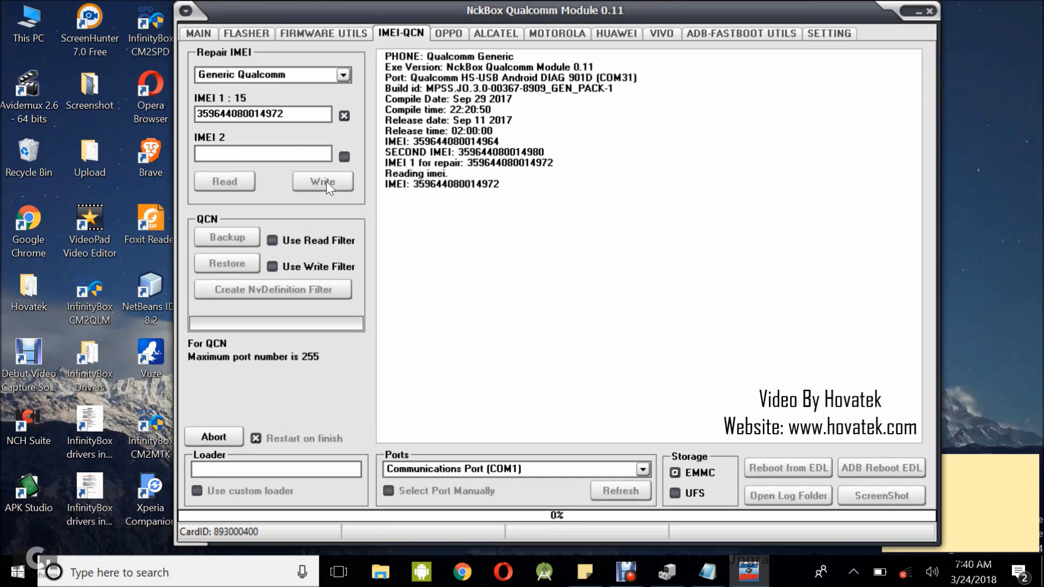